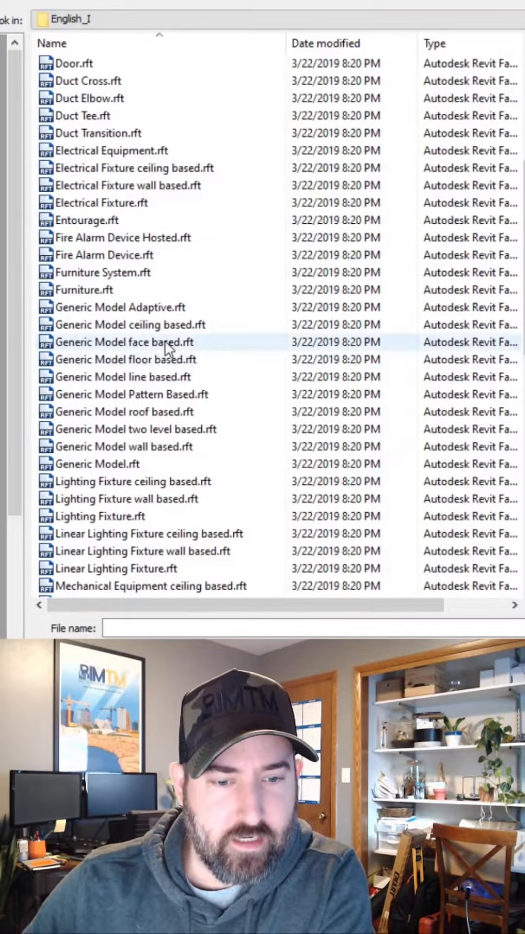
Step: Create a Generic Model family with Length and Width type parameters, each 2' 6"
double_click(130, 342)
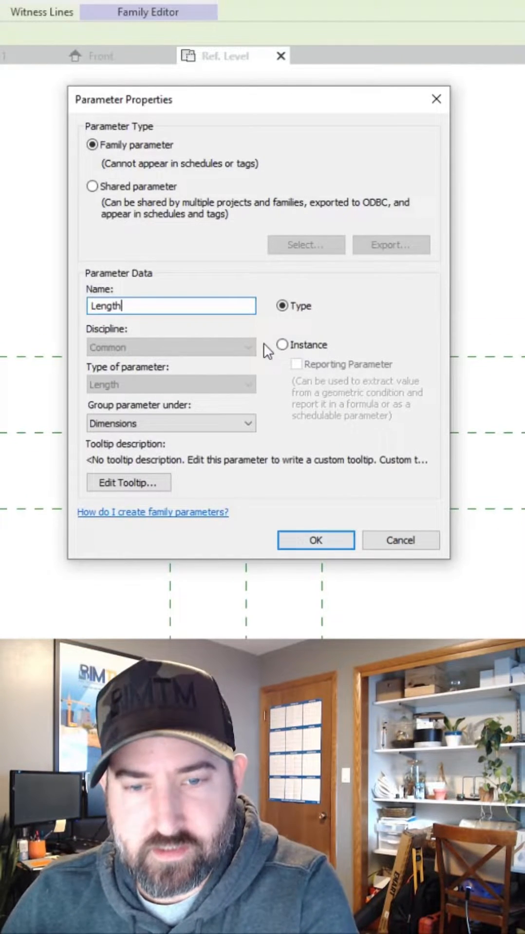
click(316, 540)
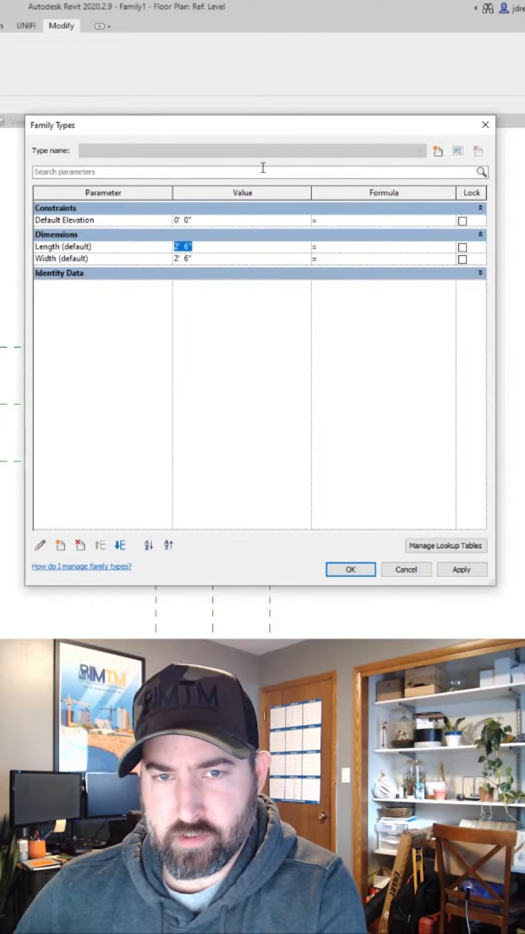
click(351, 569)
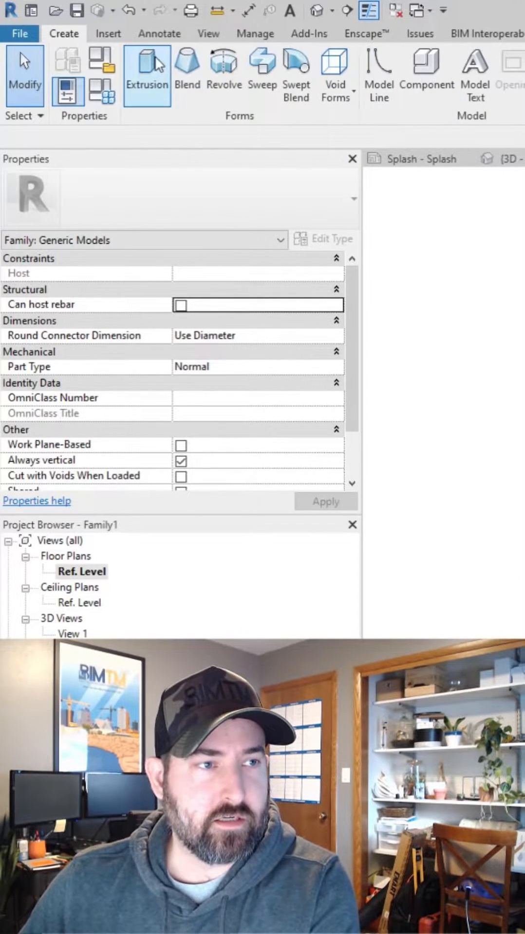
Step: Sketch and finish a rectangular extrusion forming the solid box
click(146, 68)
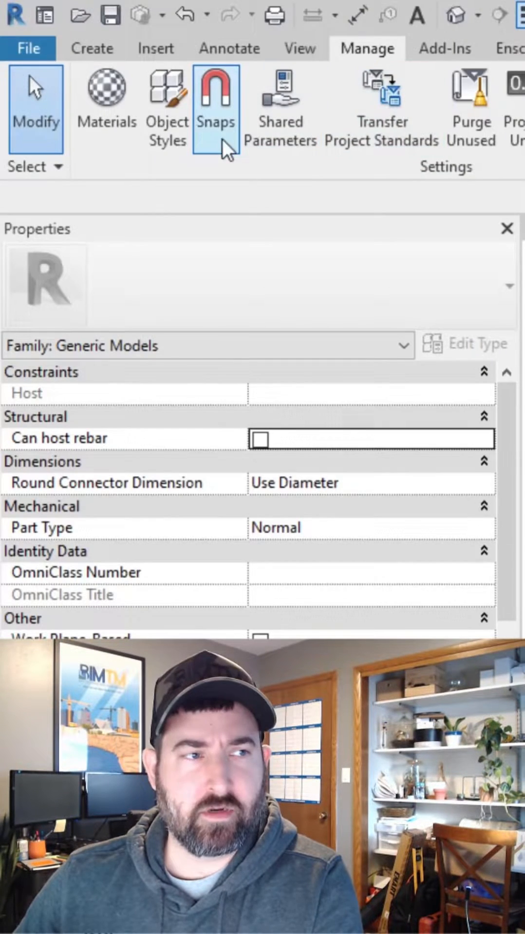
Step: Add a Clearance subcategory under Generic Models in Object Styles
click(166, 101)
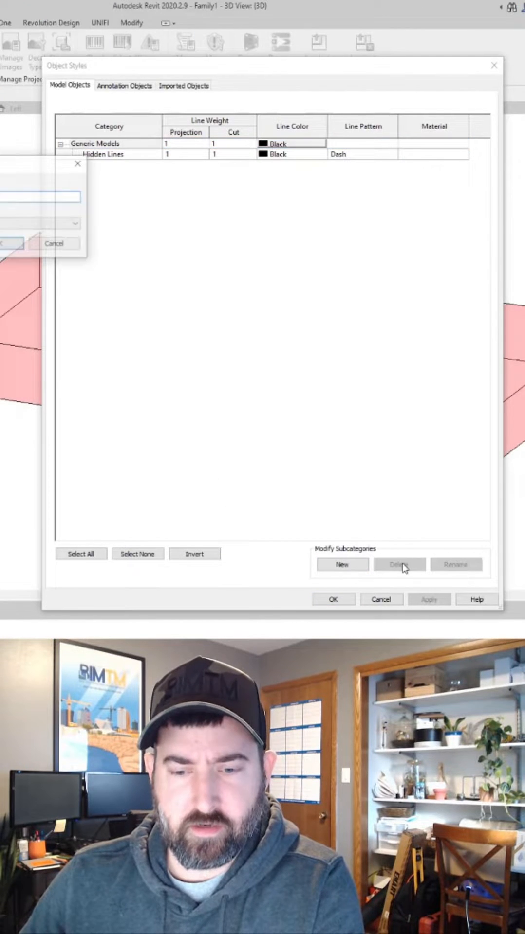
click(342, 565)
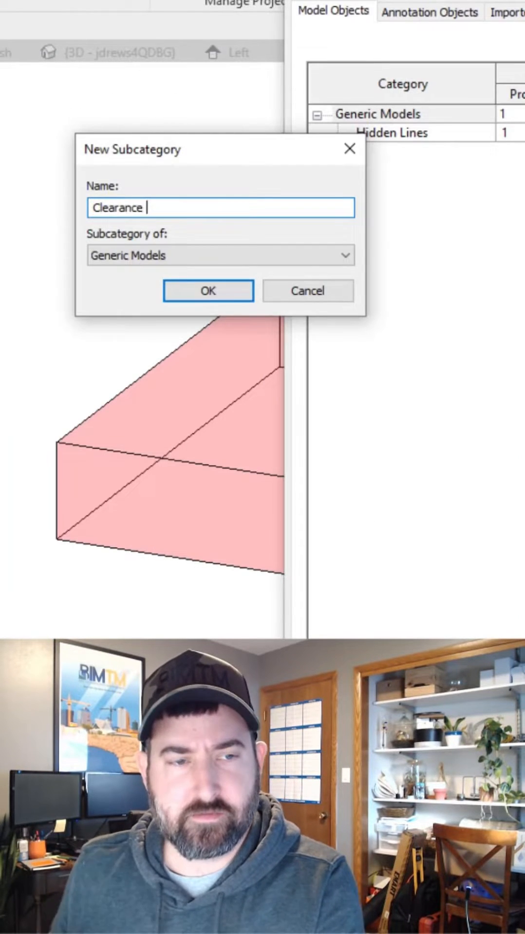
click(207, 291)
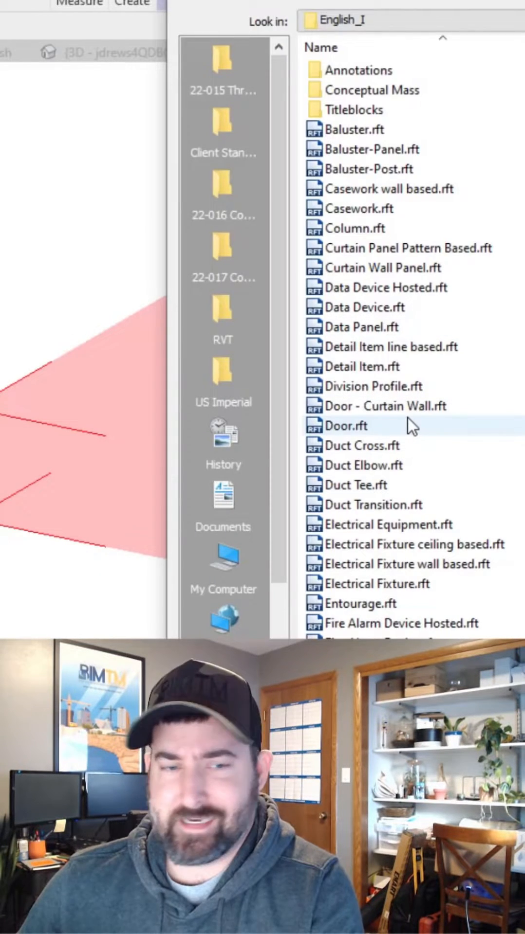
Step: Start a second family from a template and label its dimension with a Length type parameter
double_click(349, 426)
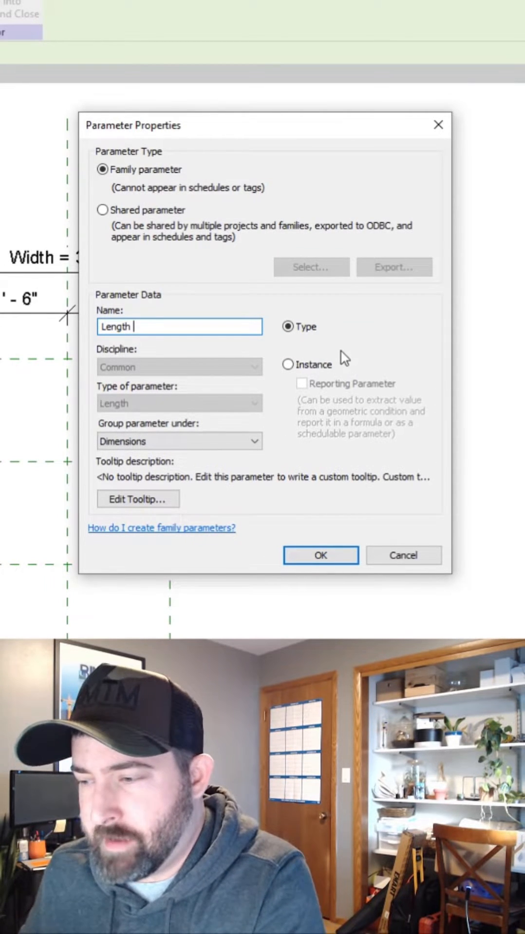
mouse_move(51, 235)
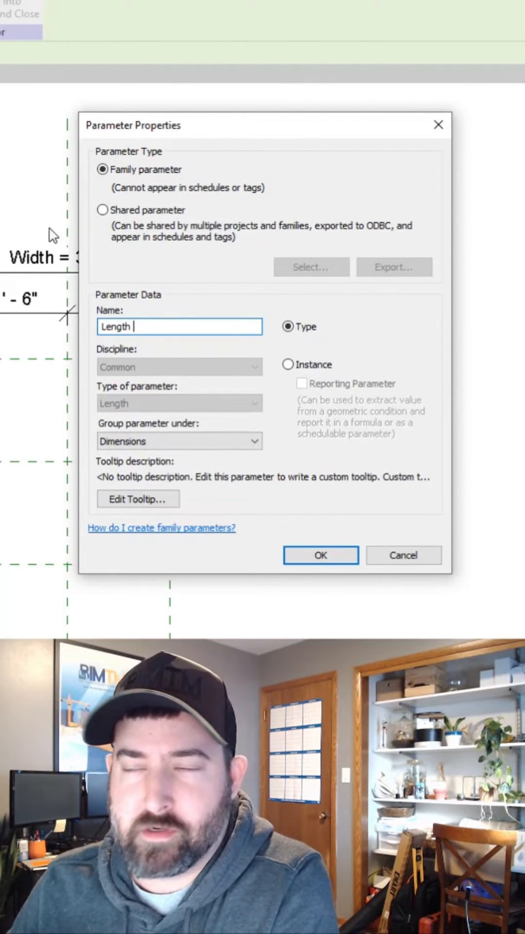
click(321, 556)
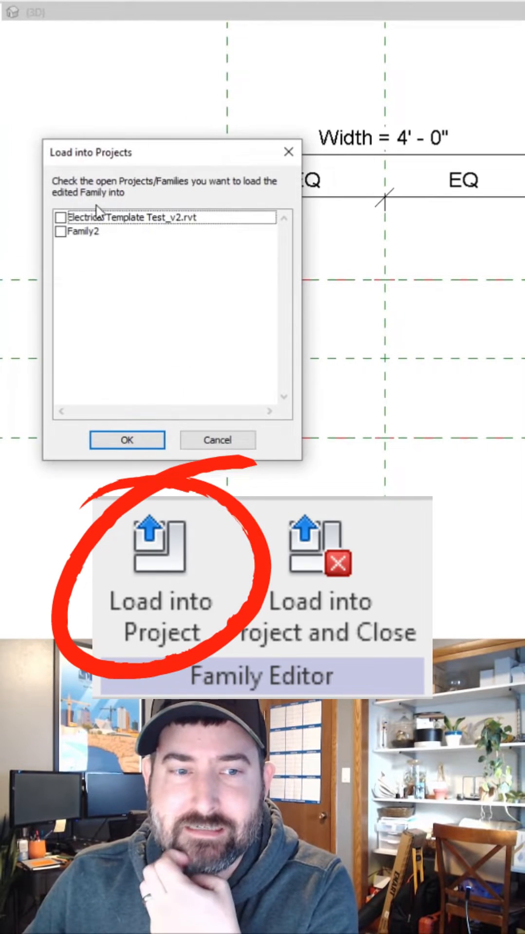
Step: Load the clearance box into Family2 and size it 4' 0" wide, 2' 0" long, 0' 5" high
click(126, 440)
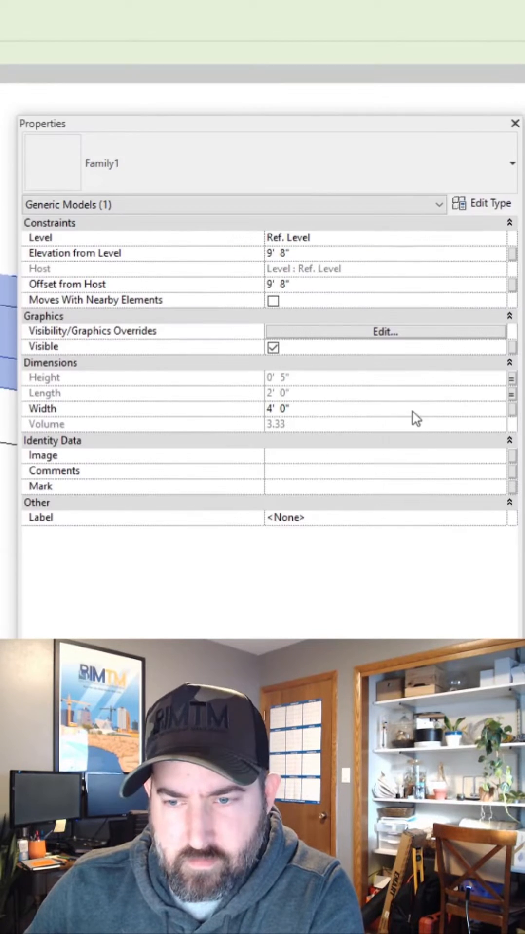
click(515, 123)
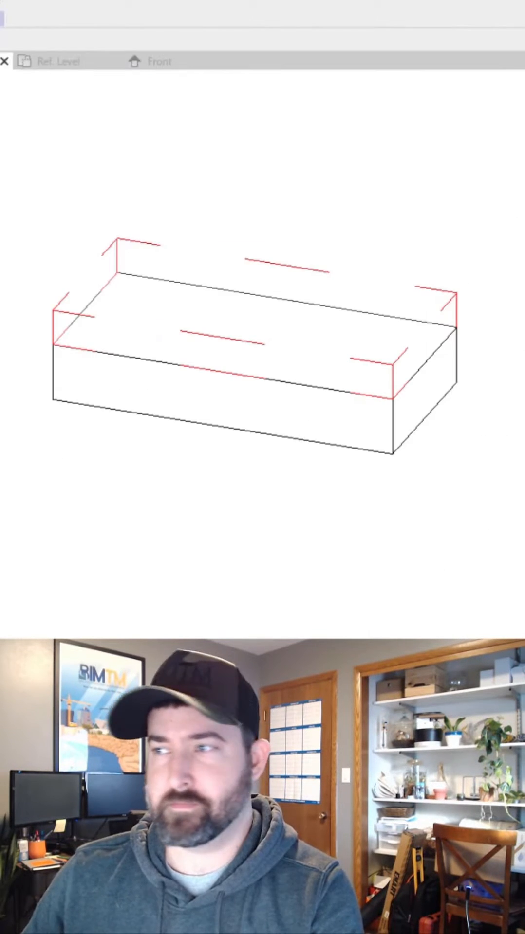
Step: Define type 2x2 with 2' length and width, 8" depth, 9' ceiling and 5" clearance height
click(431, 124)
text(2)
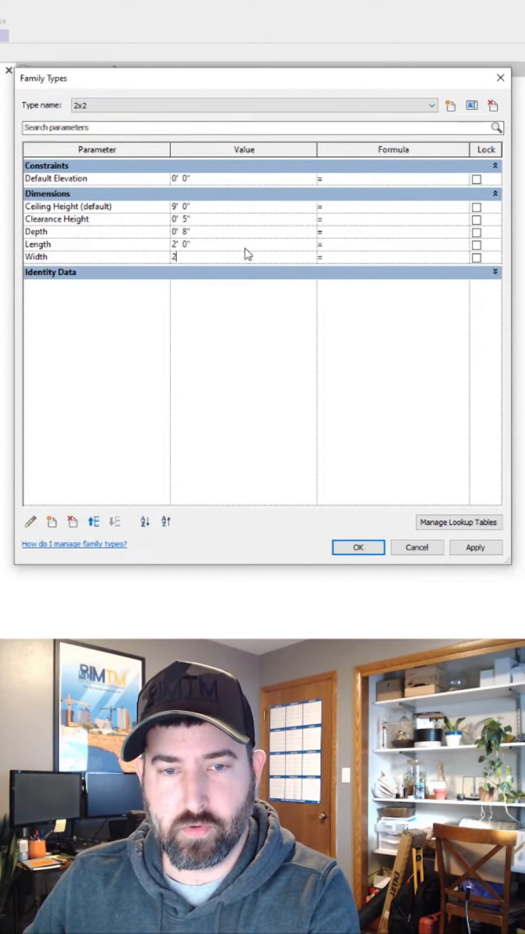
click(357, 546)
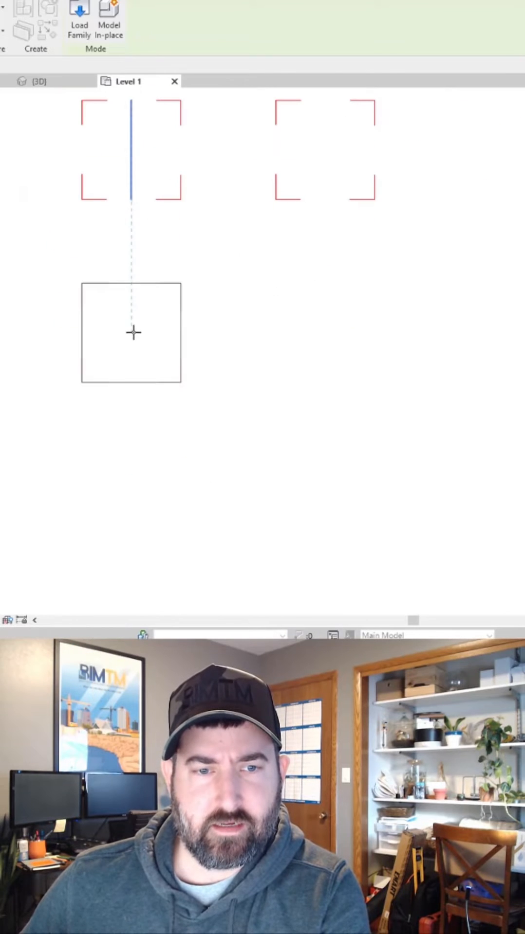
Step: Place several light fixture instances with clearance outlines in the Level 1 plan
click(133, 333)
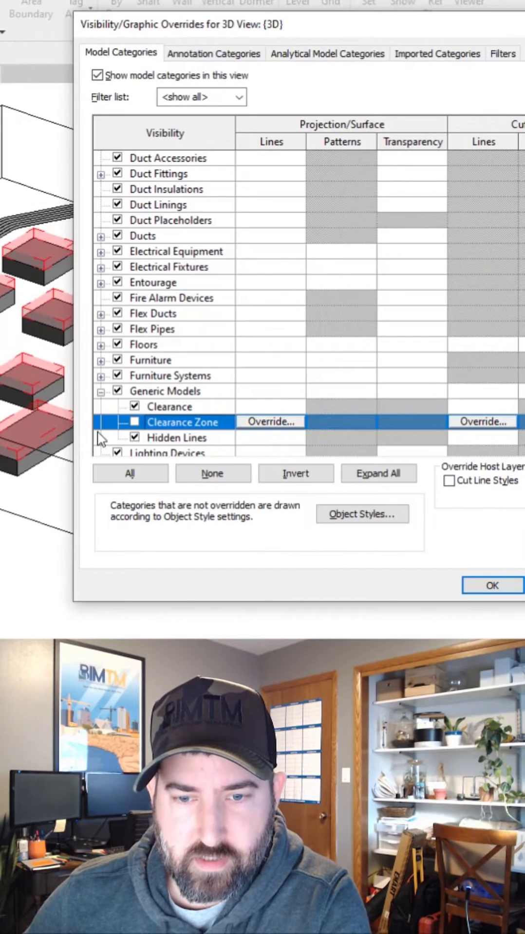
Step: Uncheck the Clearance Zone subcategory in Visibility/Graphic Overrides for the 3D view
click(491, 585)
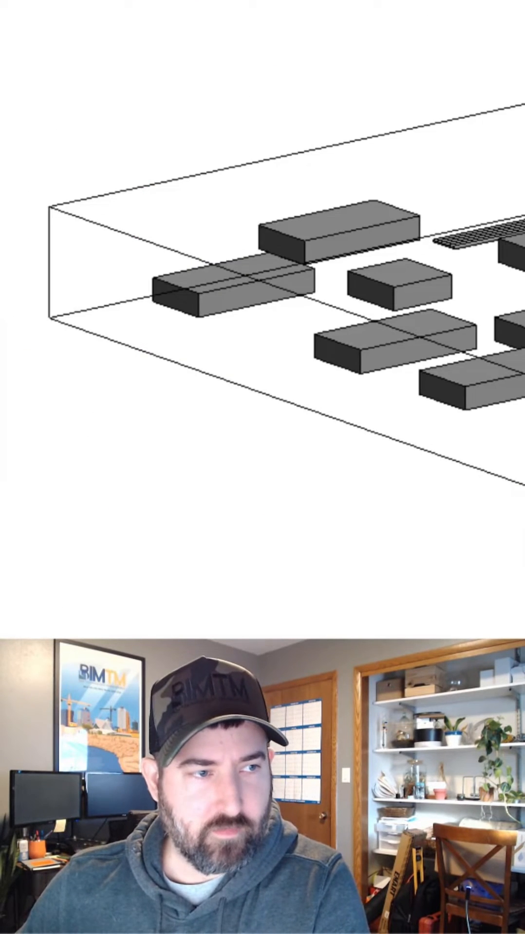